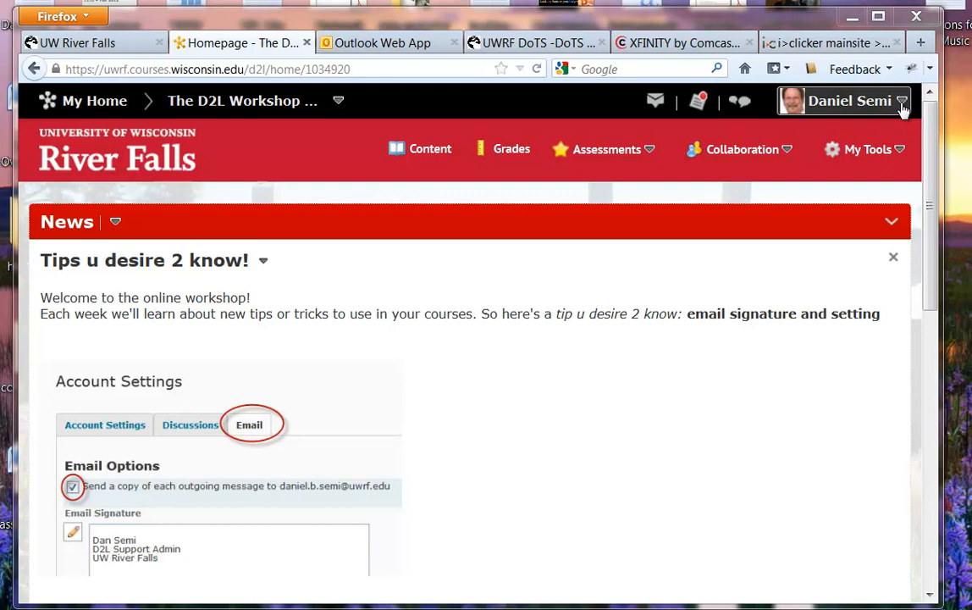
- Reach Account Settings from the personal menu under your name and head to its Email tab
{"action": "left_click", "coordinate": [847, 102]}
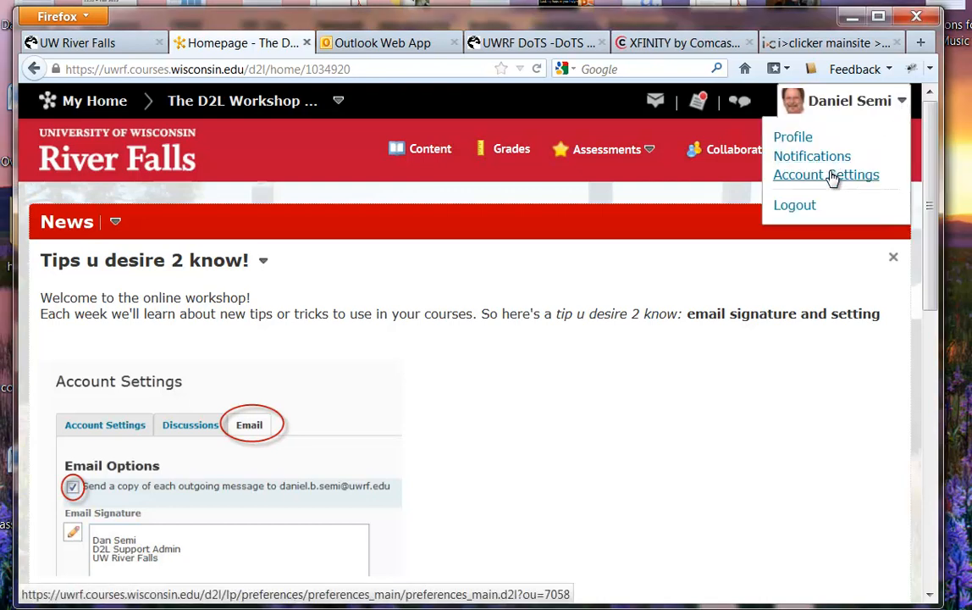
{"action": "left_click", "coordinate": [826, 174]}
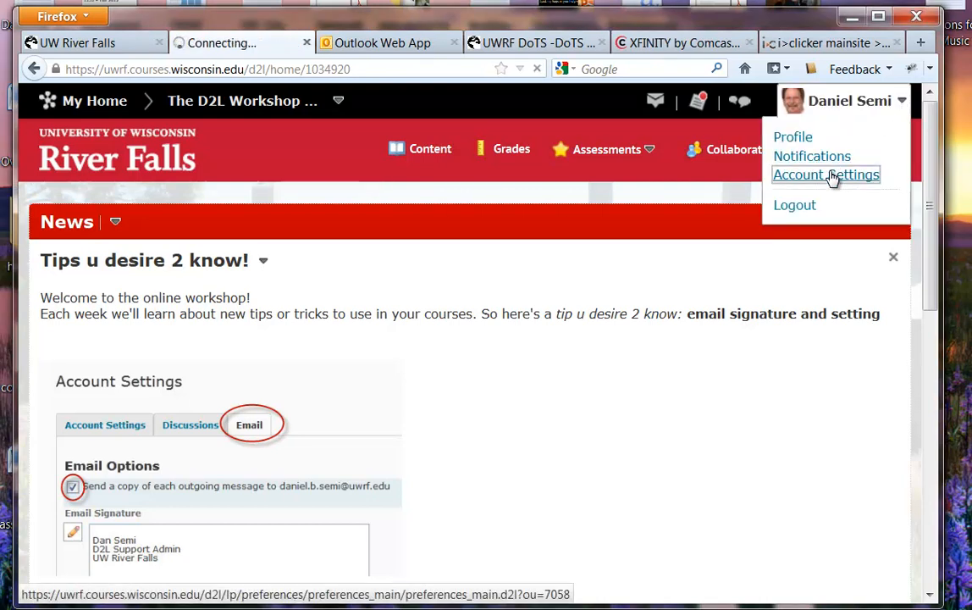
{"action": "left_click", "coordinate": [826, 175]}
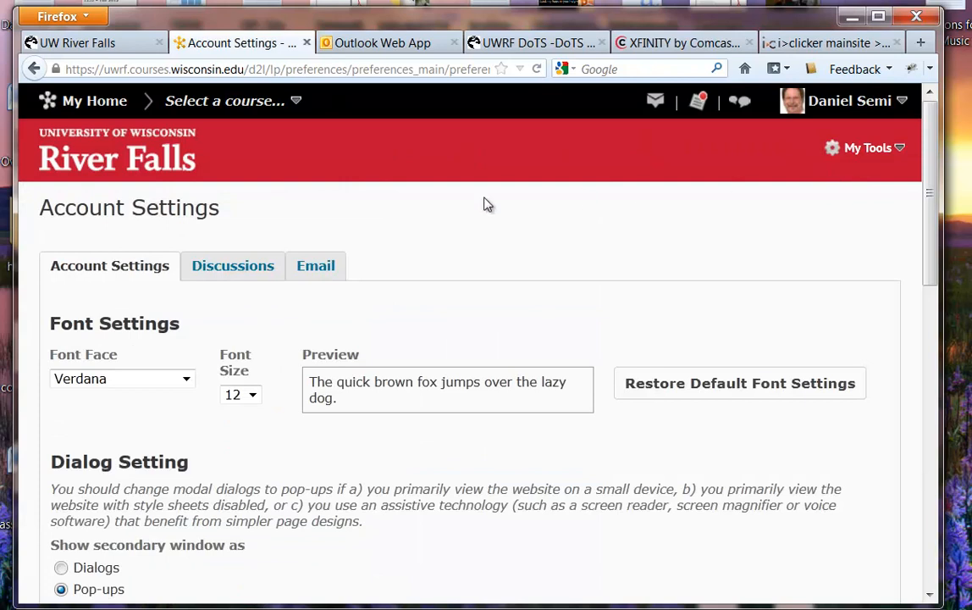
{"action": "left_click", "coordinate": [315, 265]}
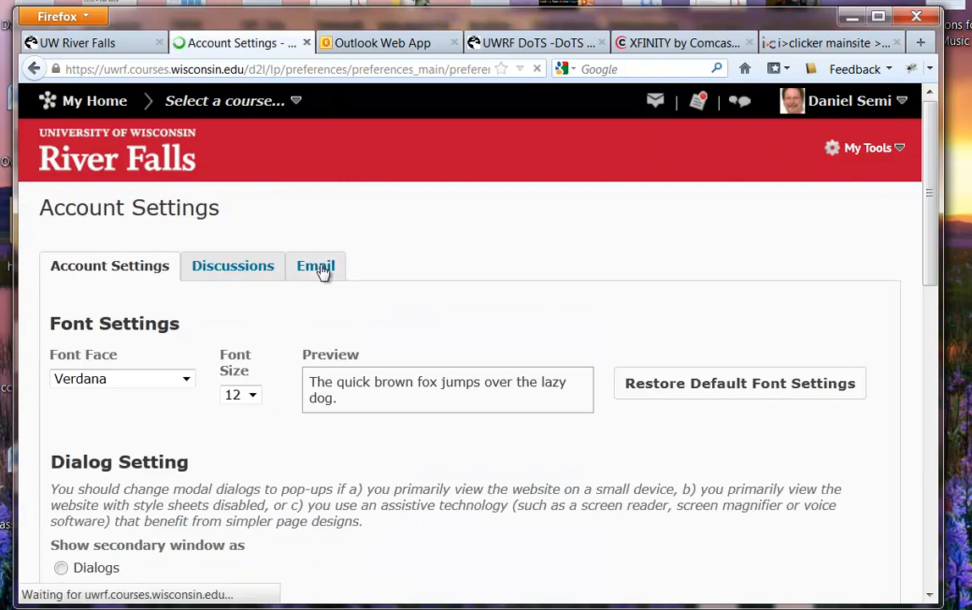
- Edit the Email Signature via its pencil icon and enter the text 'new dat'
{"action": "left_click", "coordinate": [315, 264]}
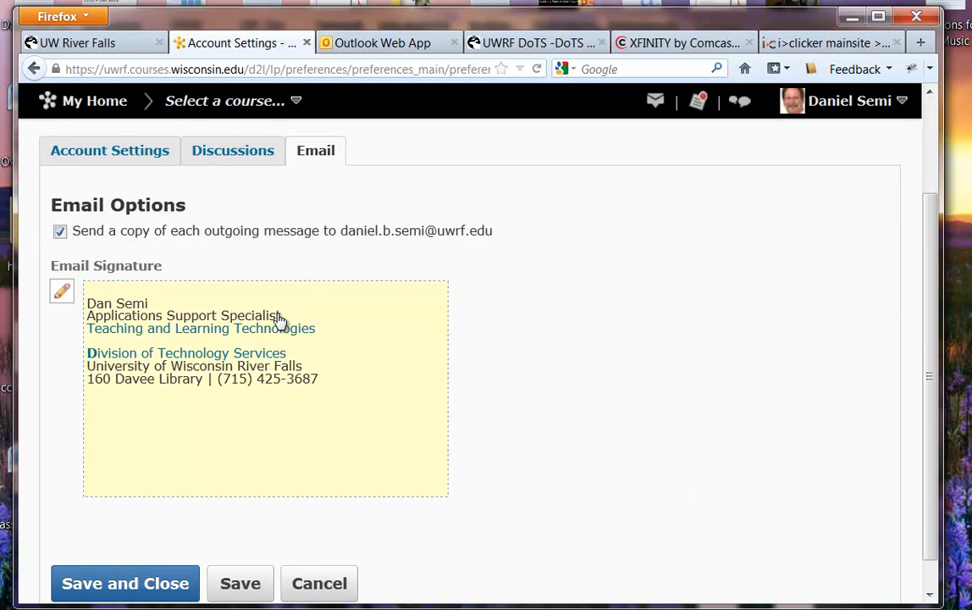
{"action": "left_click", "coordinate": [61, 291]}
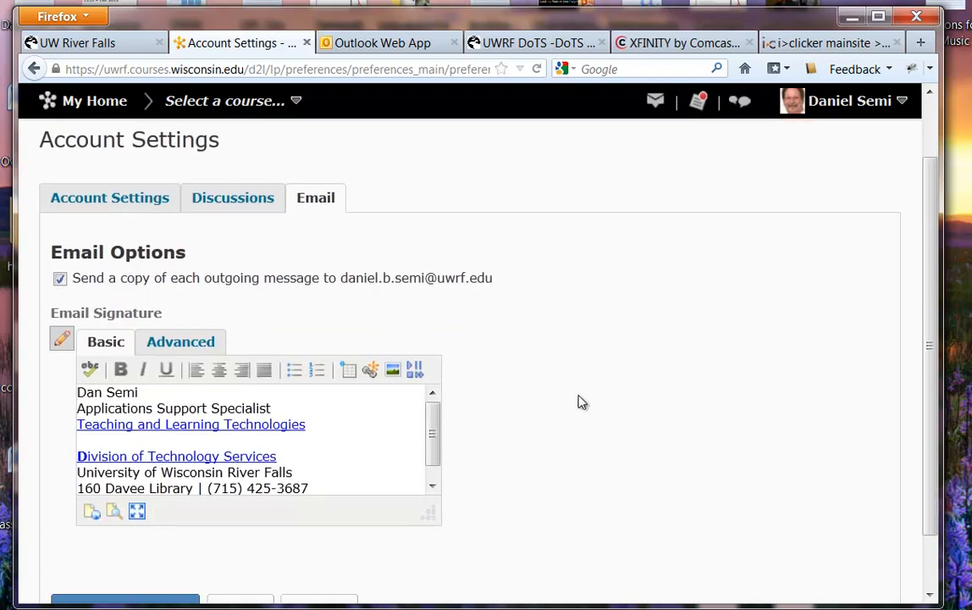
{"action": "scroll", "scroll_direction": "down", "scroll_amount": 3}
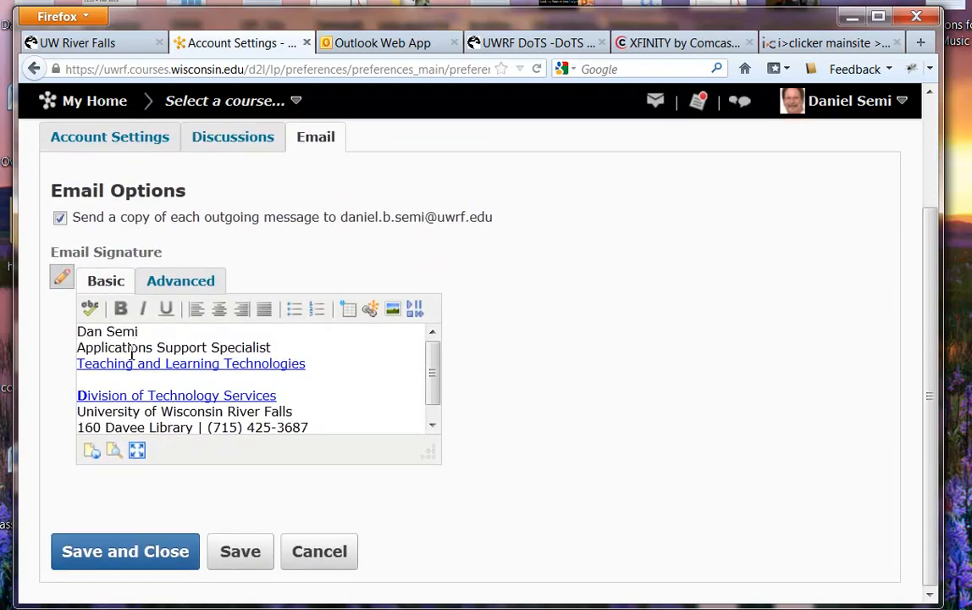
{"action": "mouse_move", "coordinate": [219, 334]}
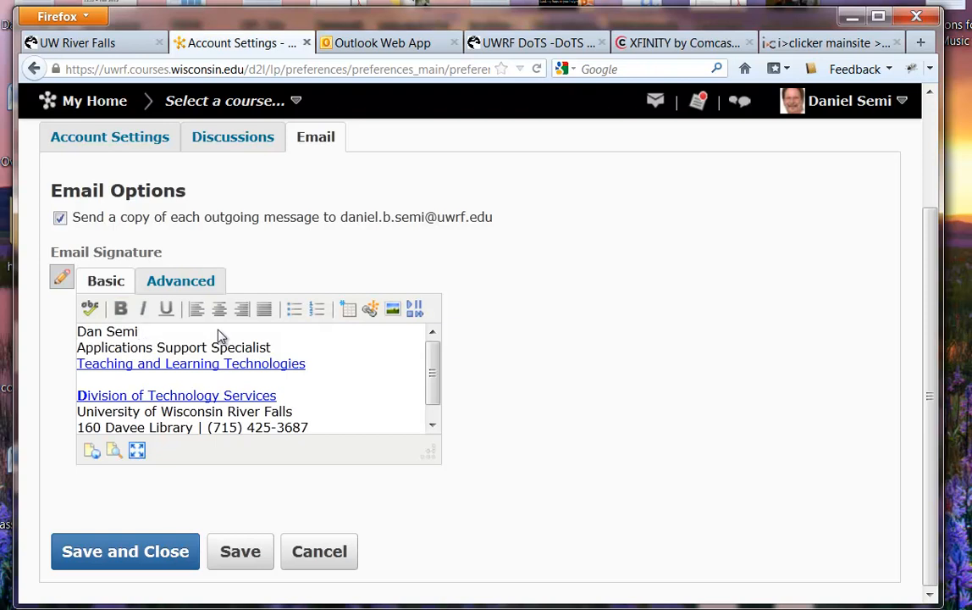
{"action": "type", "text": "new dat"}
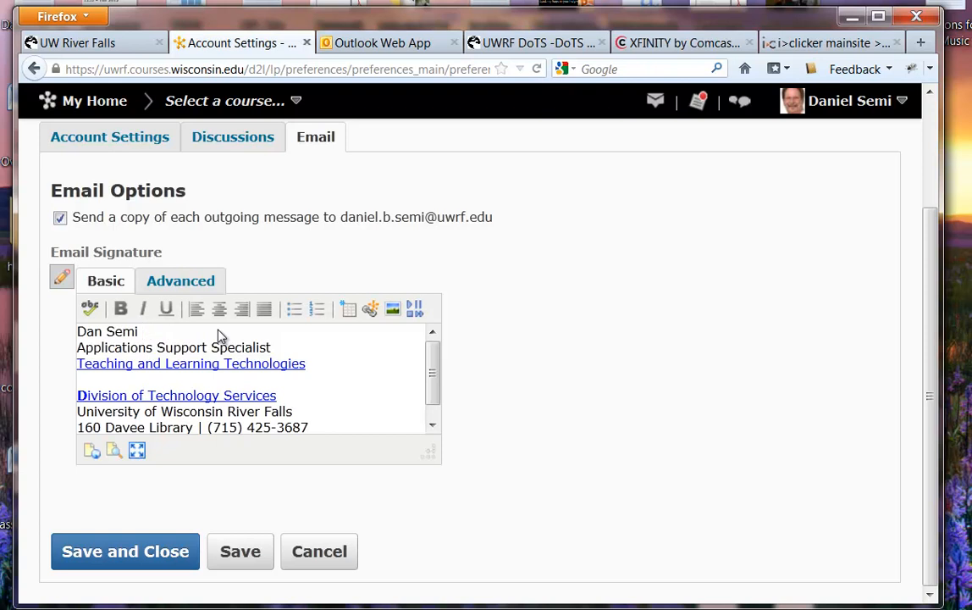
{"action": "mouse_move", "coordinate": [200, 366]}
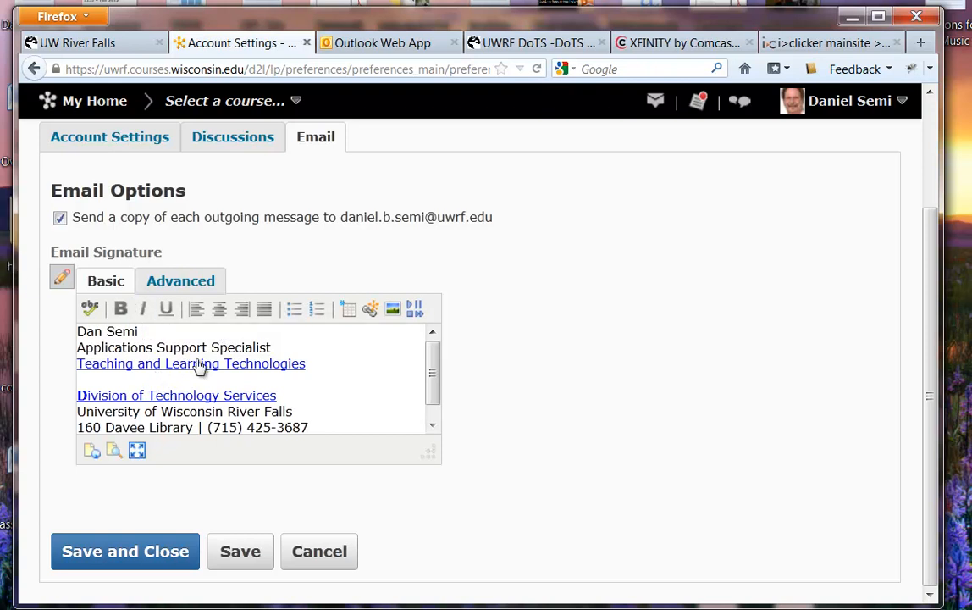
- View the signature editor's Advanced options, then cancel to discard changes and return to the homepage
{"action": "left_click", "coordinate": [180, 281]}
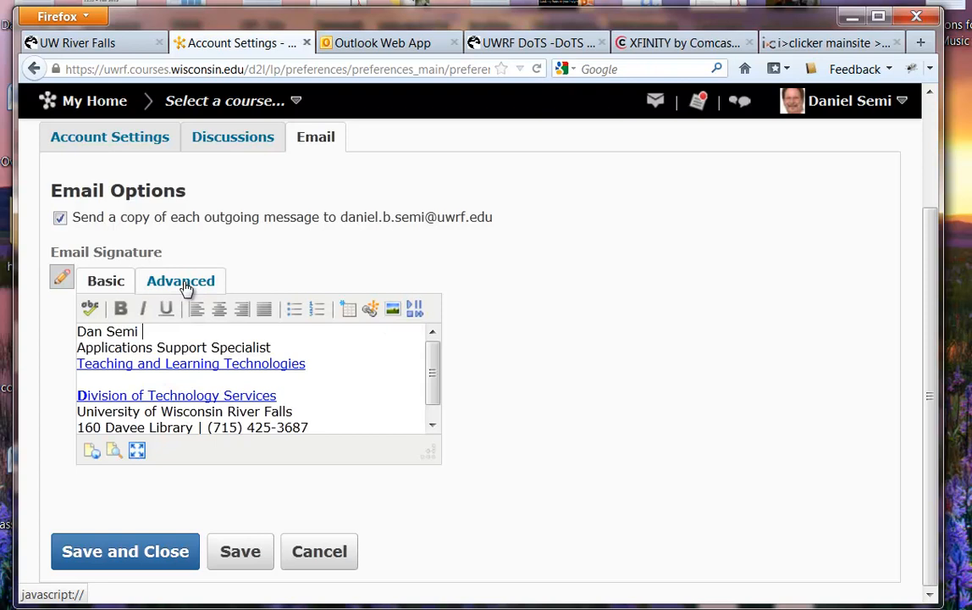
{"action": "left_click", "coordinate": [179, 281]}
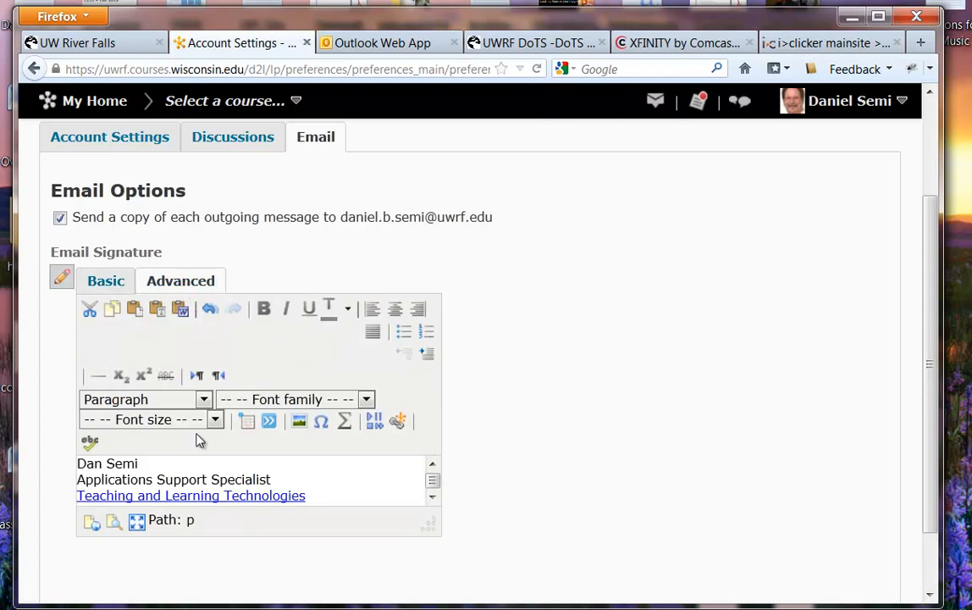
{"action": "scroll", "scroll_direction": "down", "scroll_amount": 3}
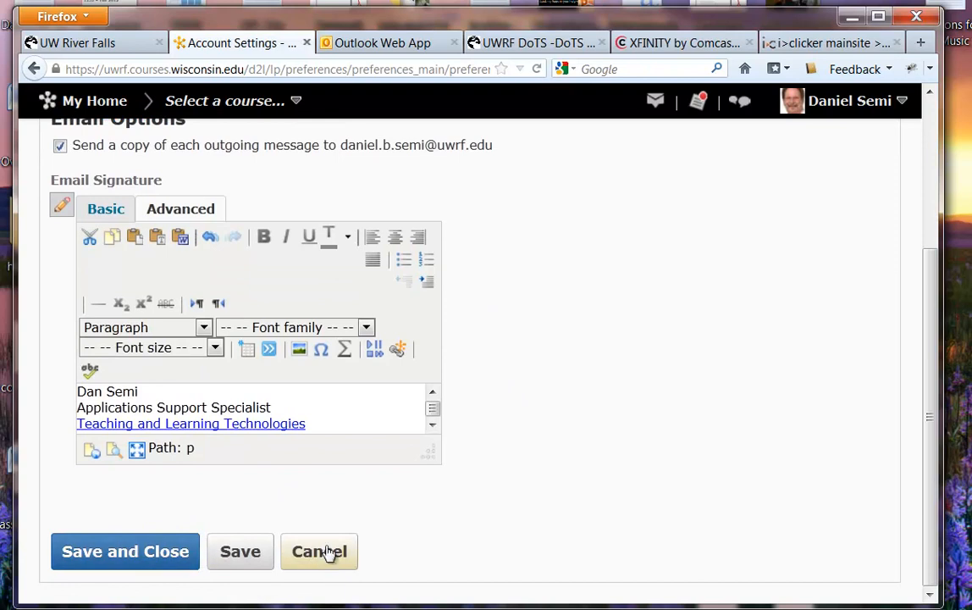
{"action": "left_click", "coordinate": [318, 552]}
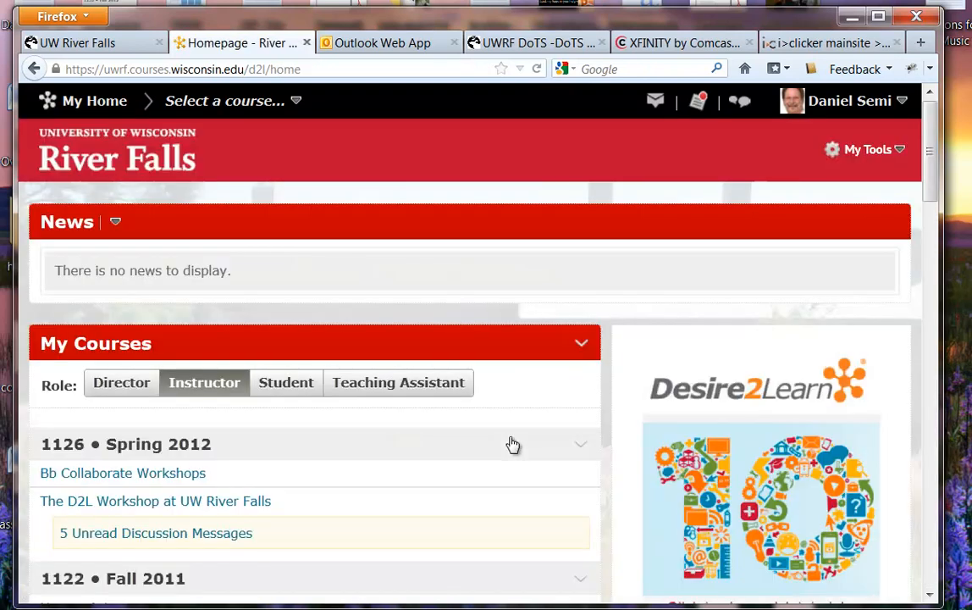
{"action": "mouse_move", "coordinate": [694, 168]}
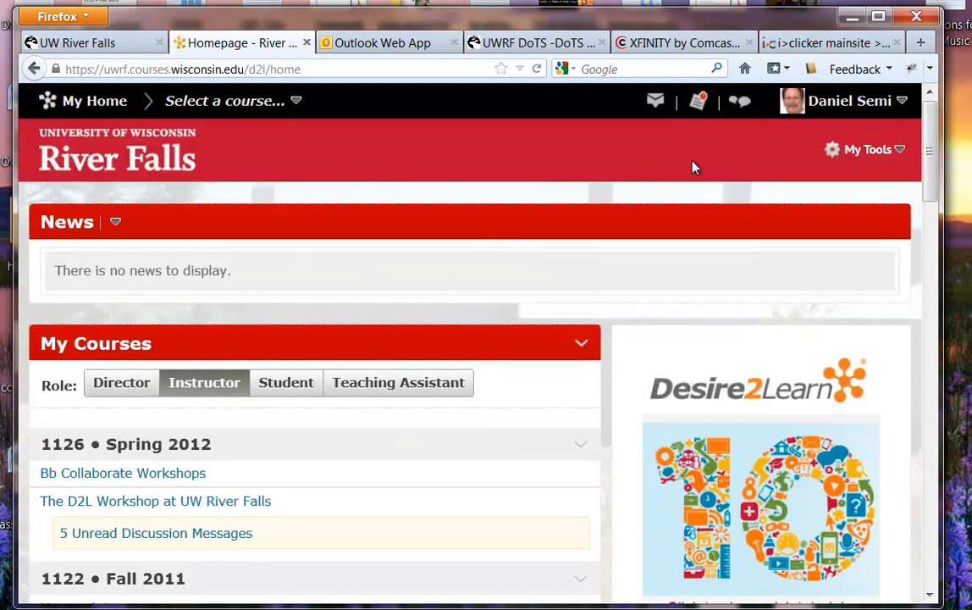
{"action": "mouse_move", "coordinate": [178, 505]}
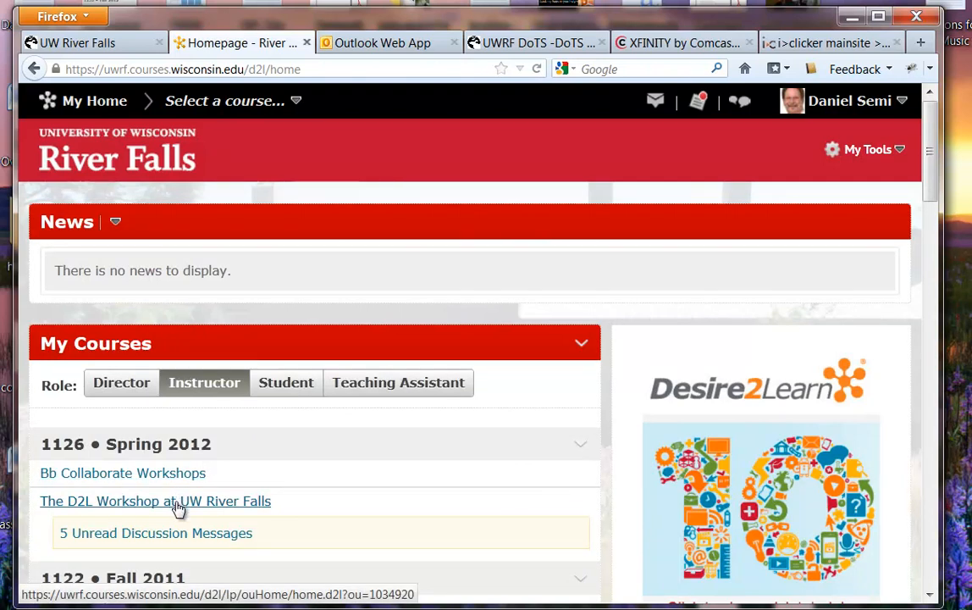
- Go to Collaboration > Classlist in The D2L Workshop at UW River Falls and start a new message
{"action": "left_click", "coordinate": [155, 501]}
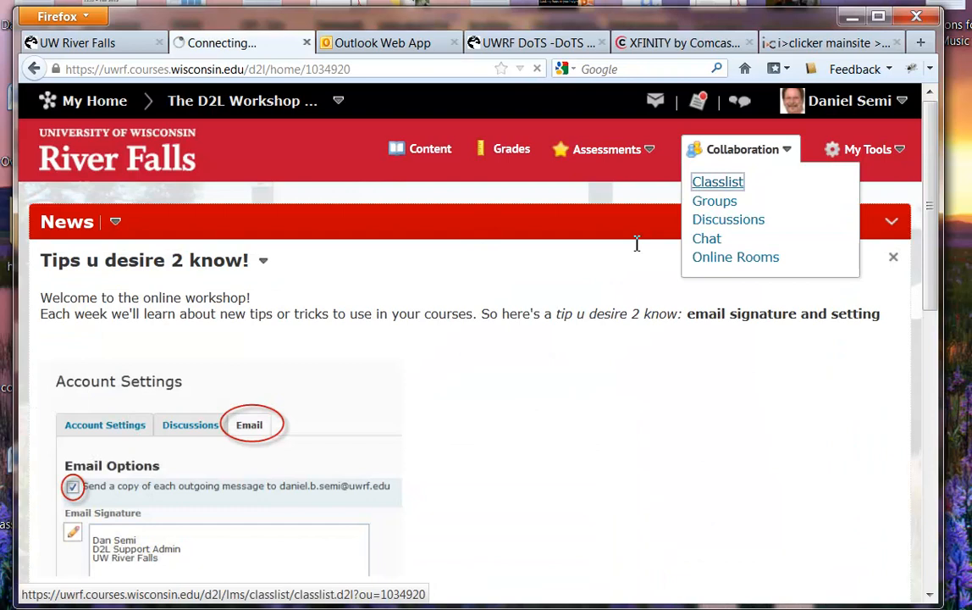
{"action": "left_click", "coordinate": [718, 181]}
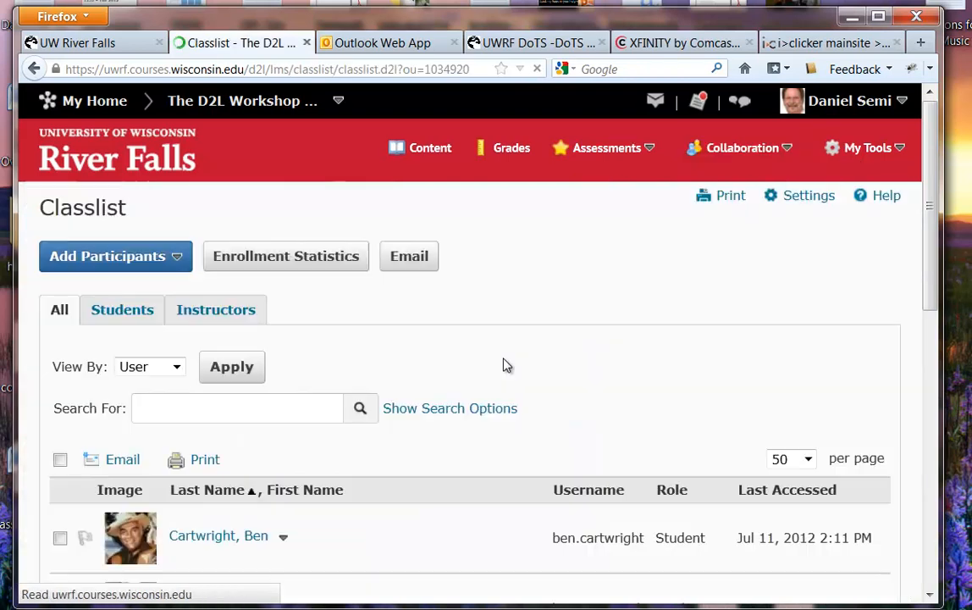
{"action": "scroll", "scroll_direction": "down", "scroll_amount": 3}
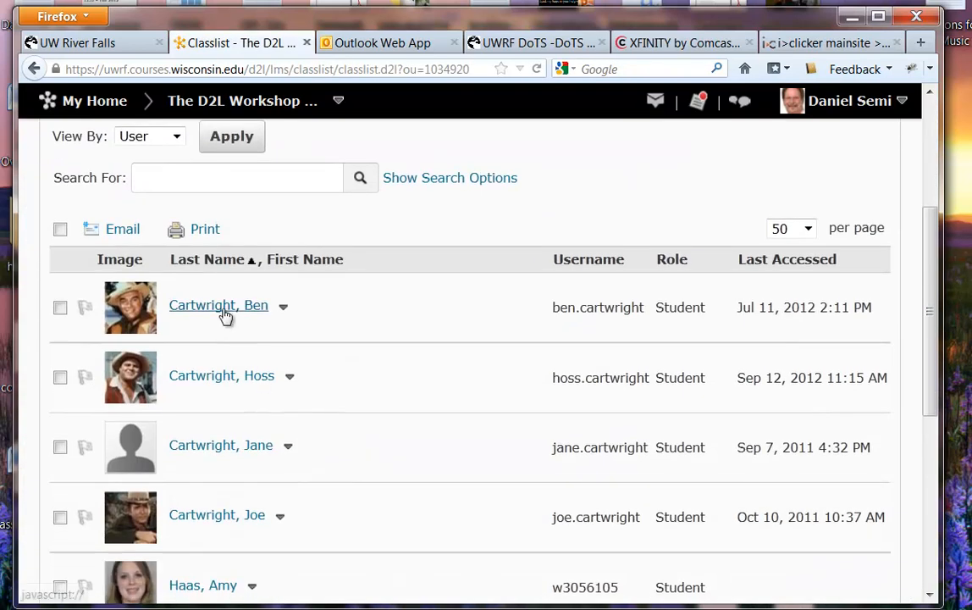
{"action": "left_click", "coordinate": [219, 305]}
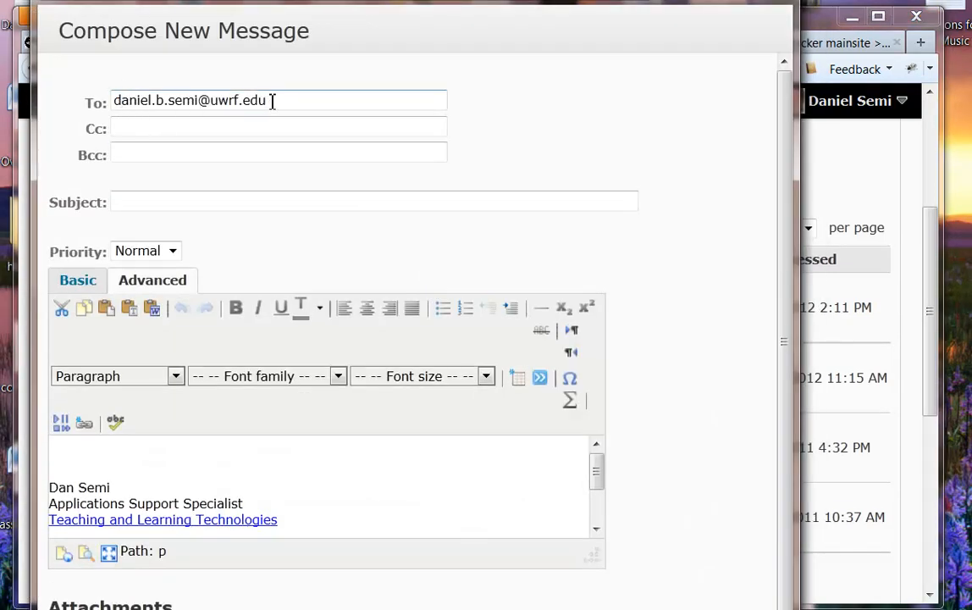
{"action": "mouse_move", "coordinate": [674, 318]}
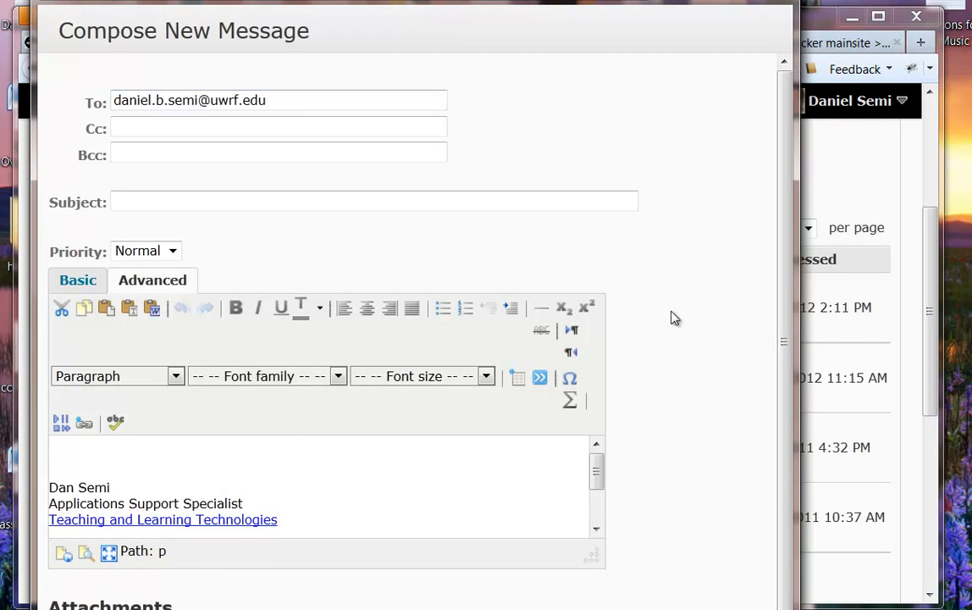
- Enter placeholder text 'fdjldjlkfjgk' in the message above the auto-attached signature
{"action": "scroll", "scroll_direction": "down", "scroll_amount": 3}
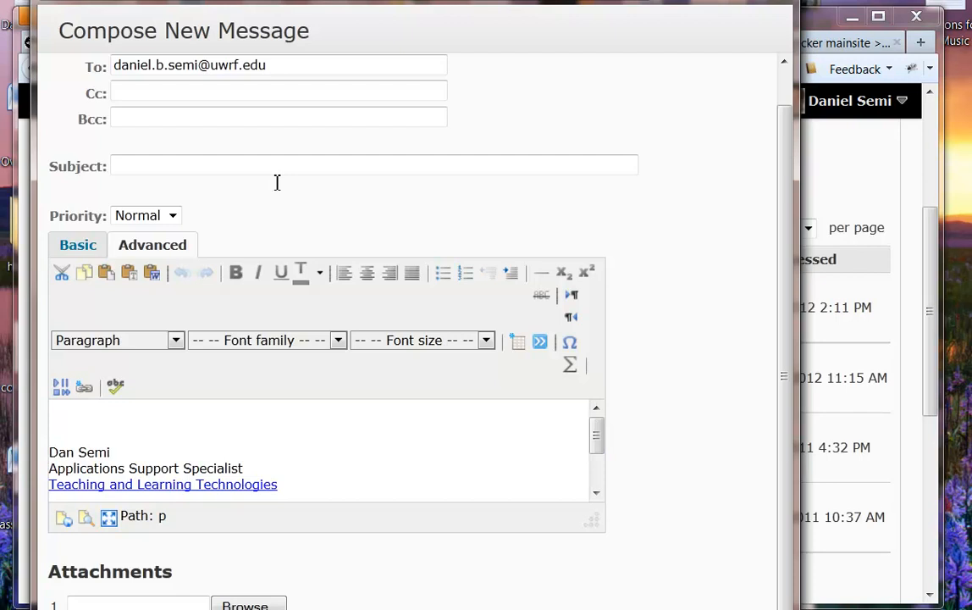
{"action": "type", "text": "fdjldjlkfjg"}
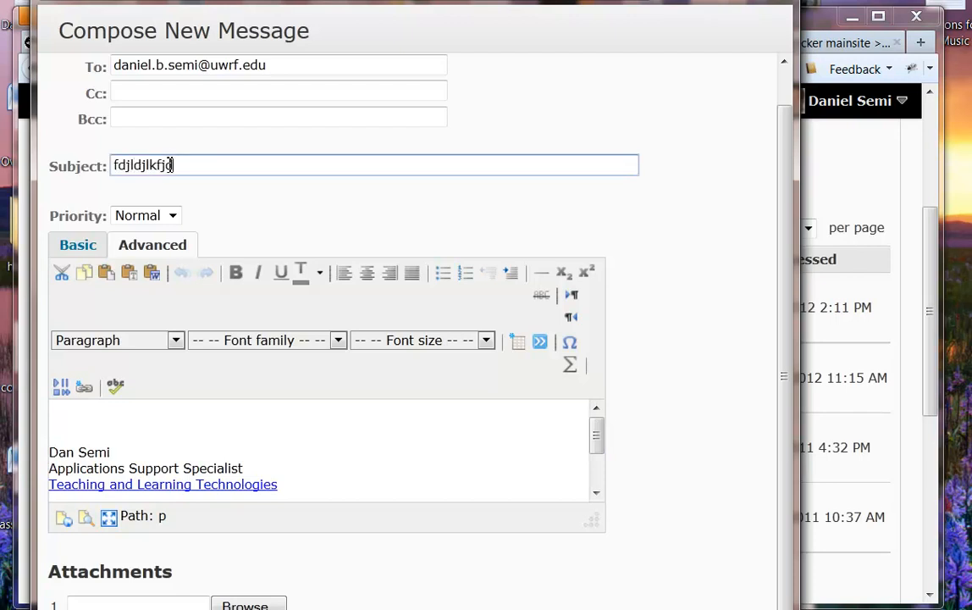
{"action": "type", "text": "kjfjsdljdlj"}
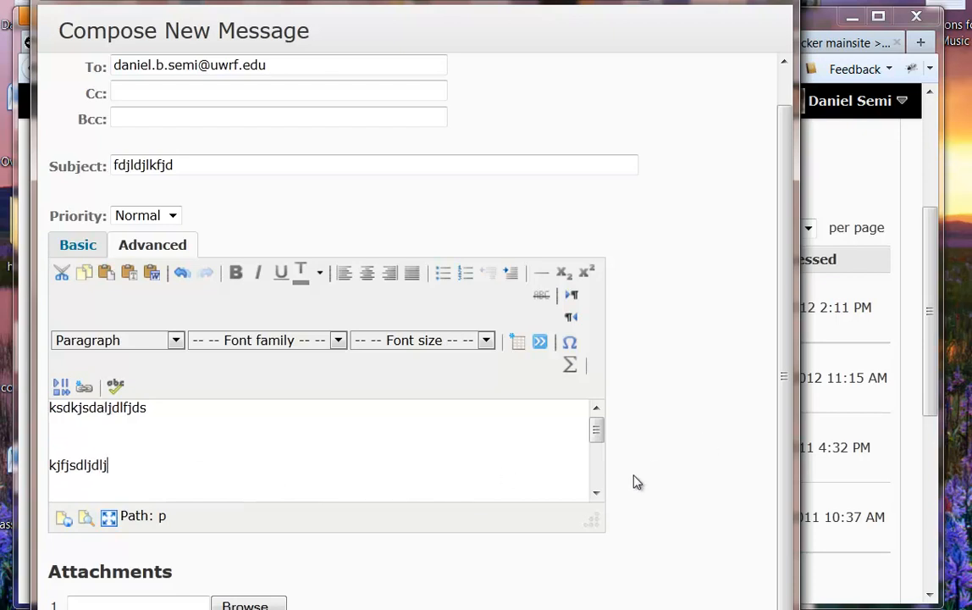
{"action": "scroll", "scroll_direction": "down", "scroll_amount": 3}
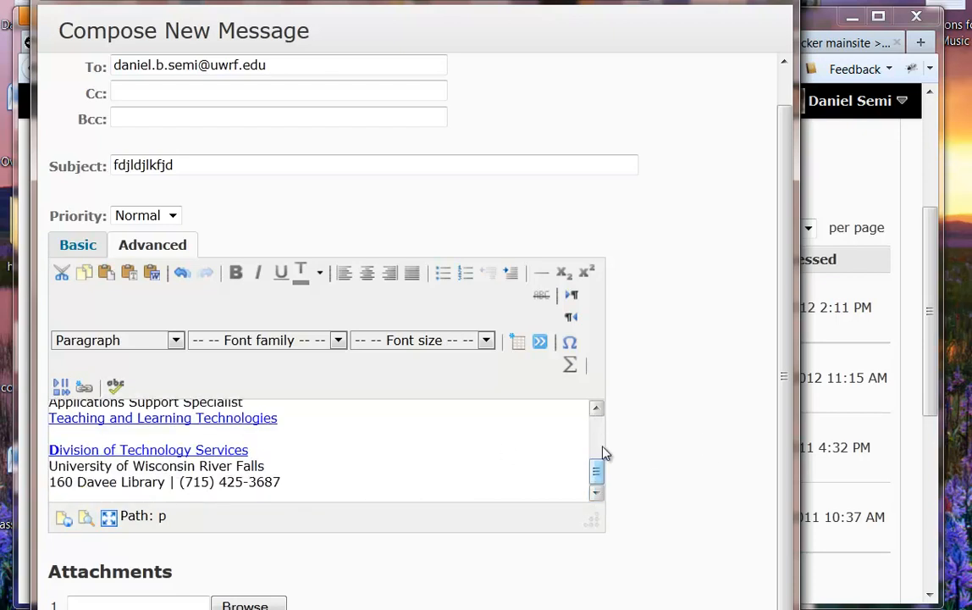